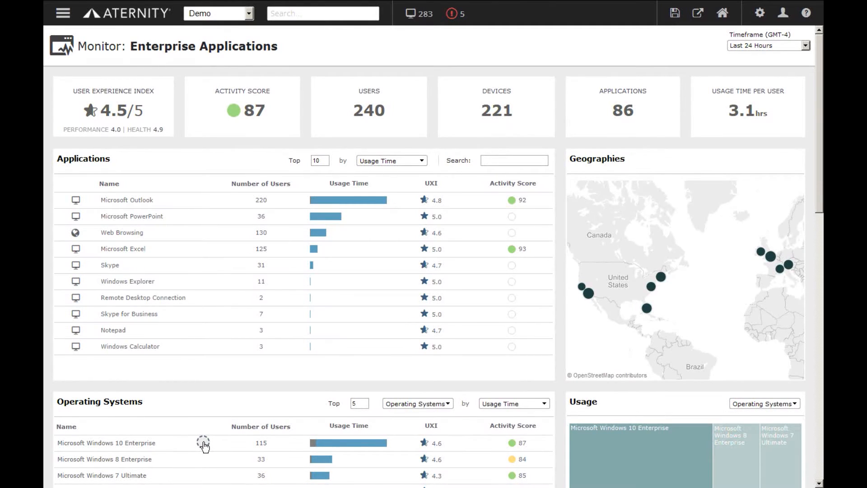
{"action": "mouse_move", "coordinate": [150, 416]}
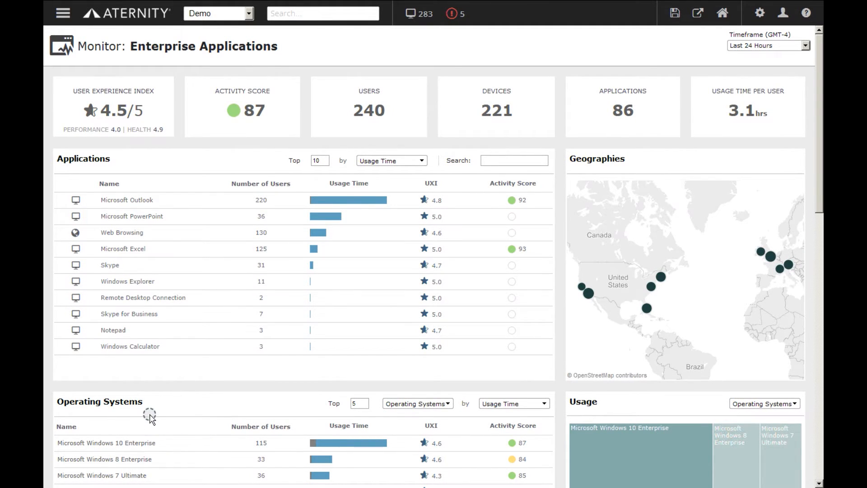
{"action": "mouse_move", "coordinate": [158, 203]}
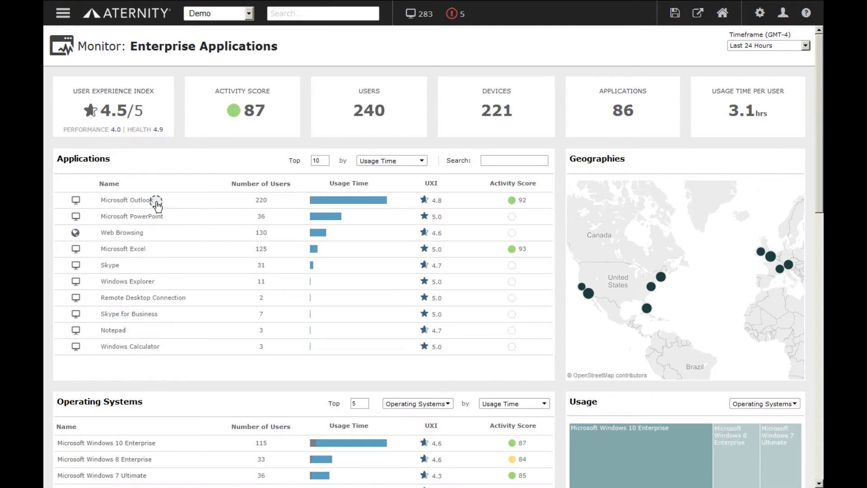
{"action": "mouse_move", "coordinate": [166, 245]}
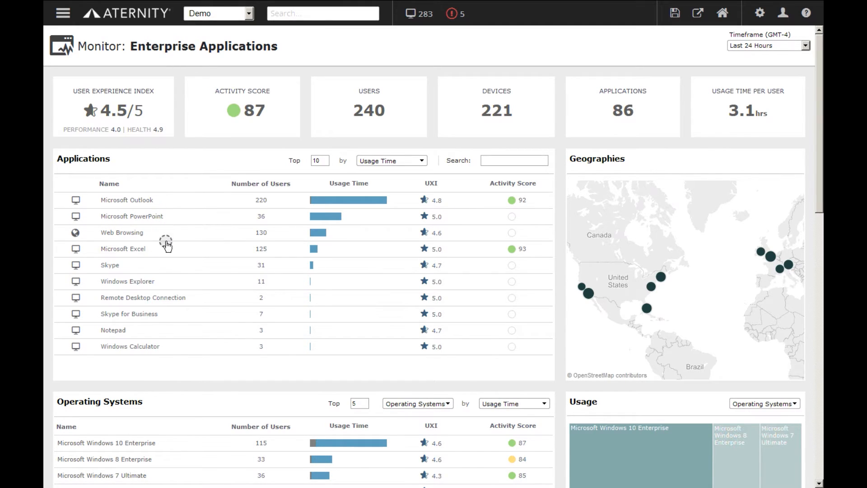
{"action": "mouse_move", "coordinate": [170, 316]}
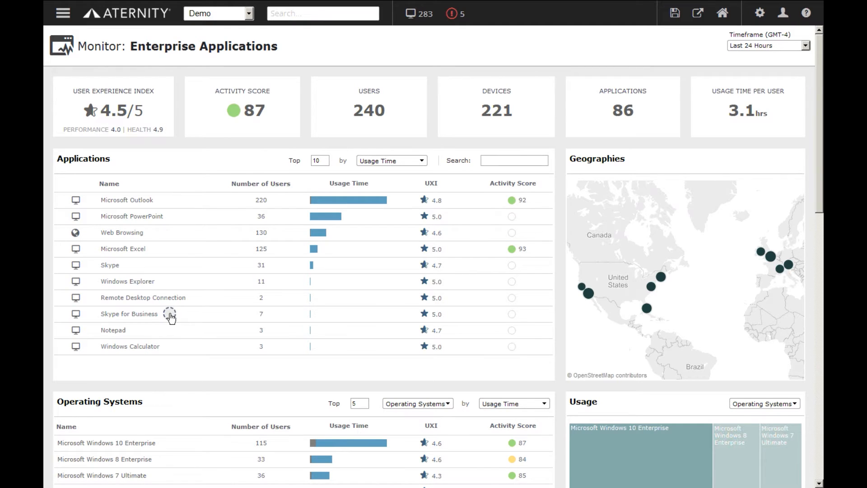
{"action": "mouse_move", "coordinate": [771, 231]}
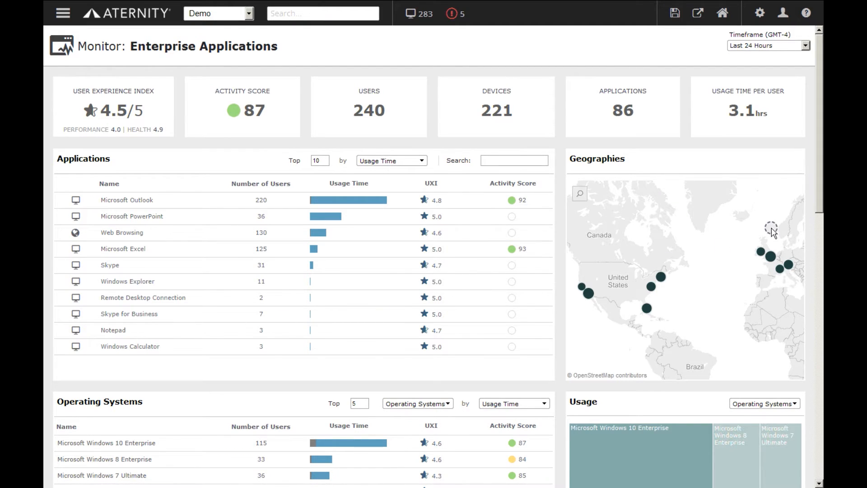
- Scroll past the operating system usage and open Validate > Application Change from the main menu
{"action": "scroll", "scroll_direction": "down", "scroll_amount": 3}
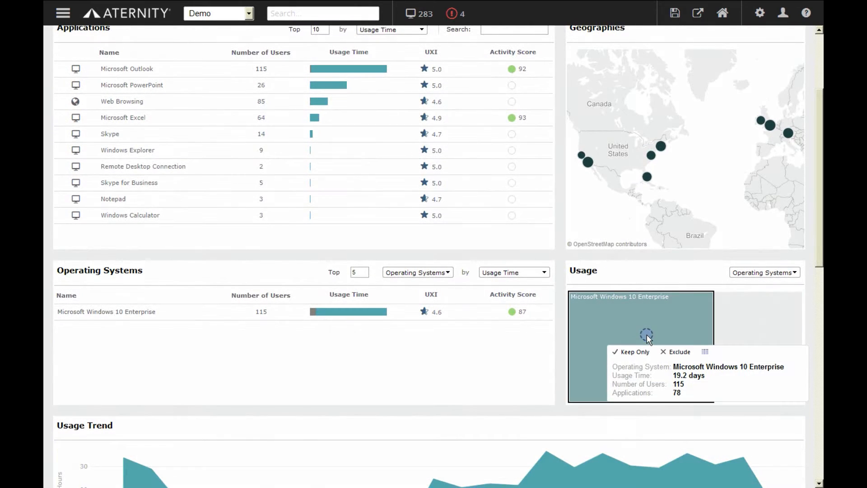
{"action": "mouse_move", "coordinate": [664, 235]}
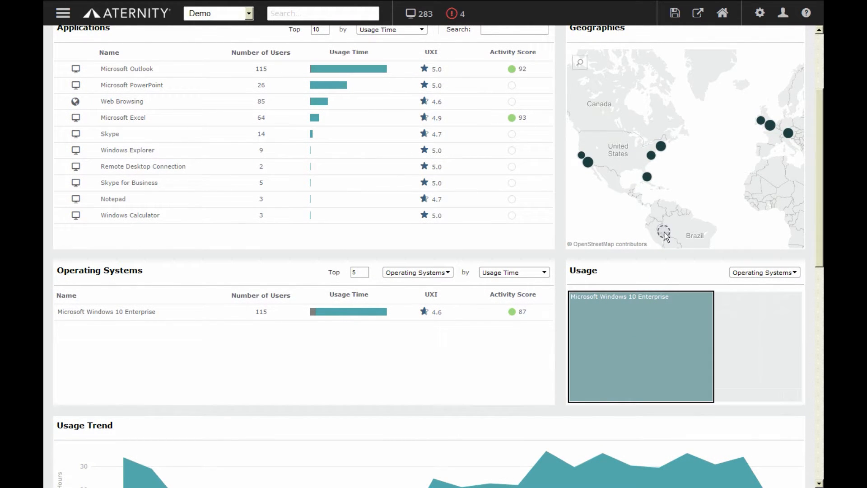
{"action": "mouse_move", "coordinate": [661, 145]}
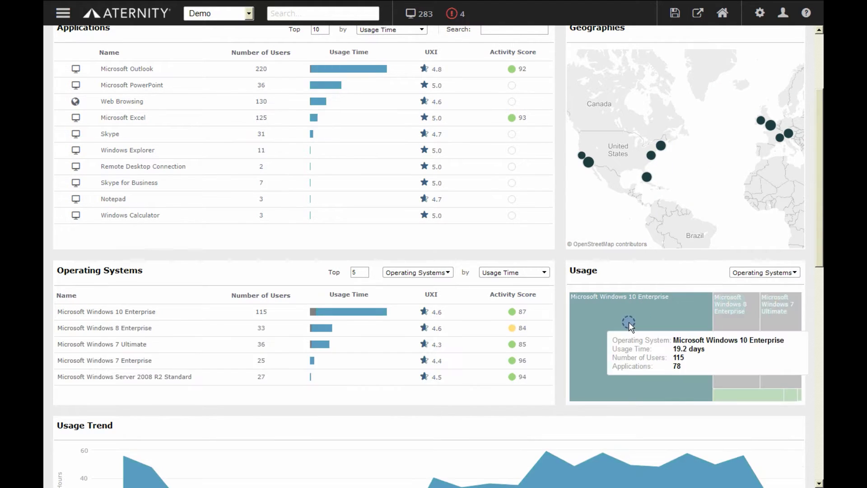
{"action": "mouse_move", "coordinate": [456, 323]}
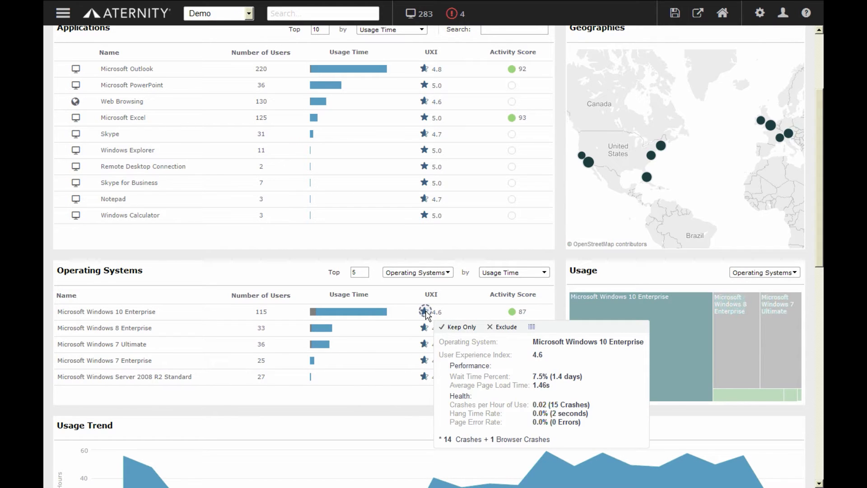
{"action": "mouse_move", "coordinate": [512, 311]}
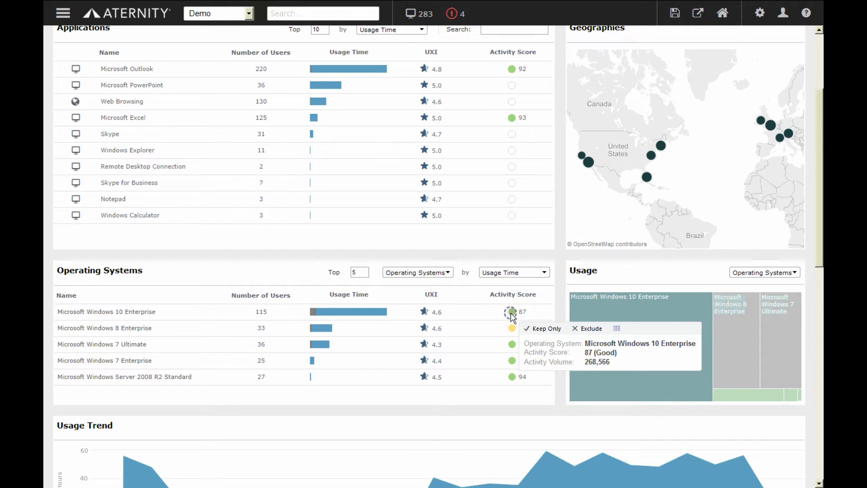
{"action": "mouse_move", "coordinate": [502, 314]}
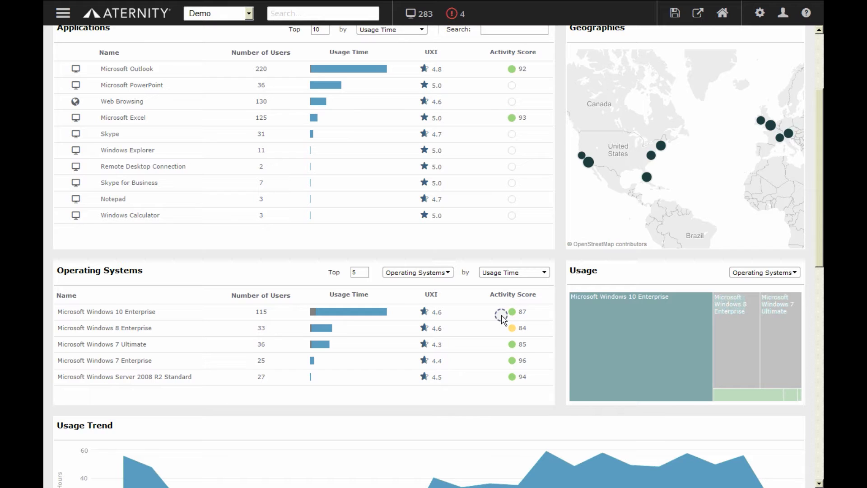
{"action": "mouse_move", "coordinate": [493, 320]}
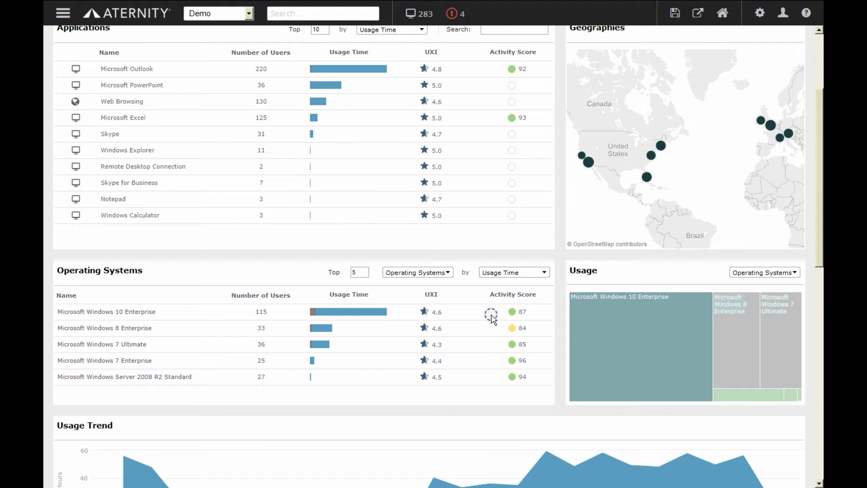
{"action": "mouse_move", "coordinate": [155, 149]}
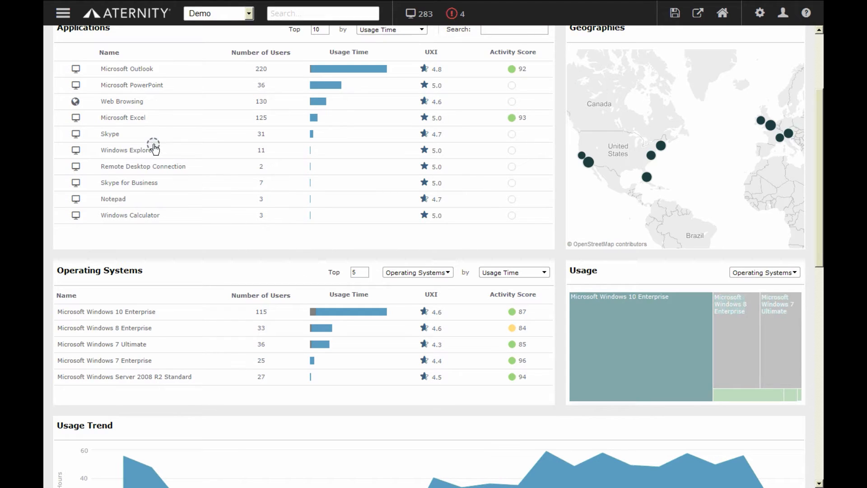
{"action": "mouse_move", "coordinate": [62, 12]}
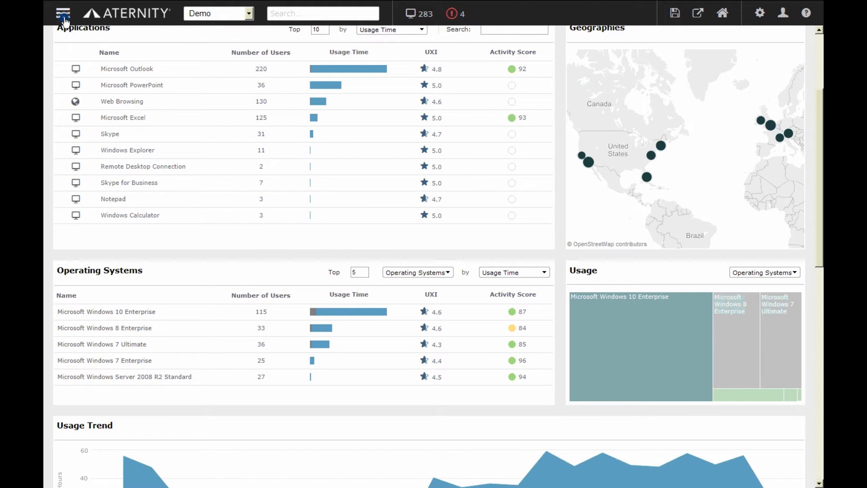
{"action": "left_click", "coordinate": [62, 13]}
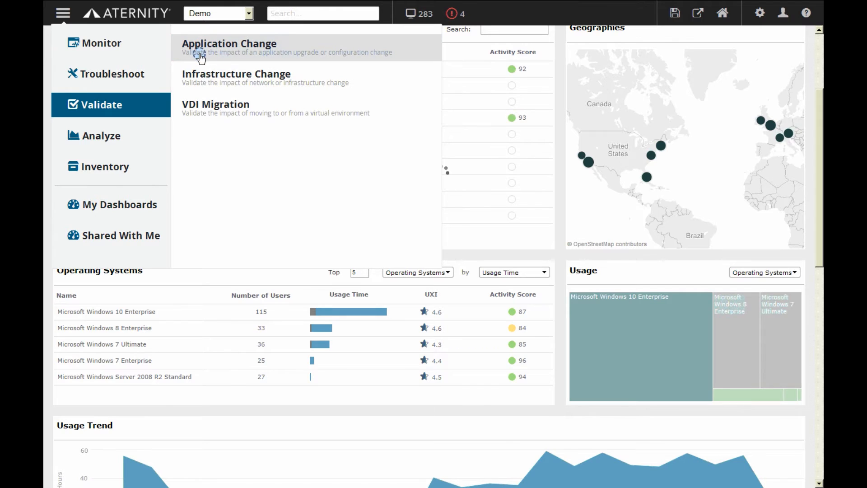
{"action": "left_click", "coordinate": [229, 43]}
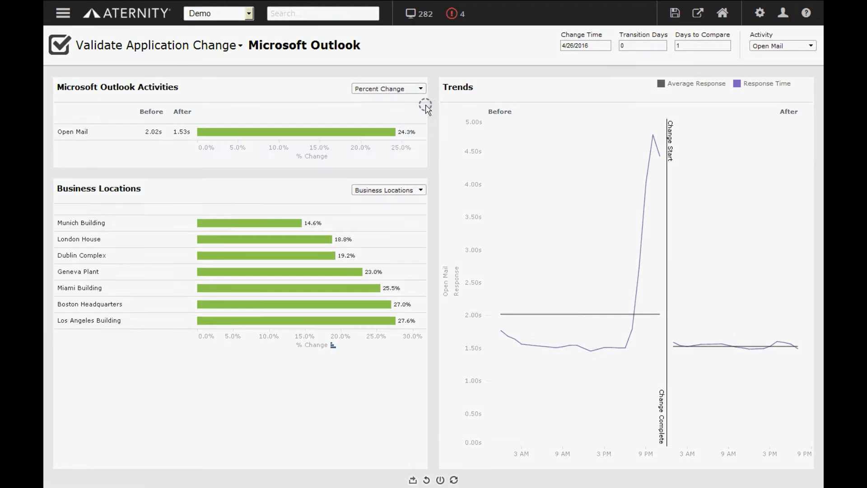
{"action": "mouse_move", "coordinate": [500, 119]}
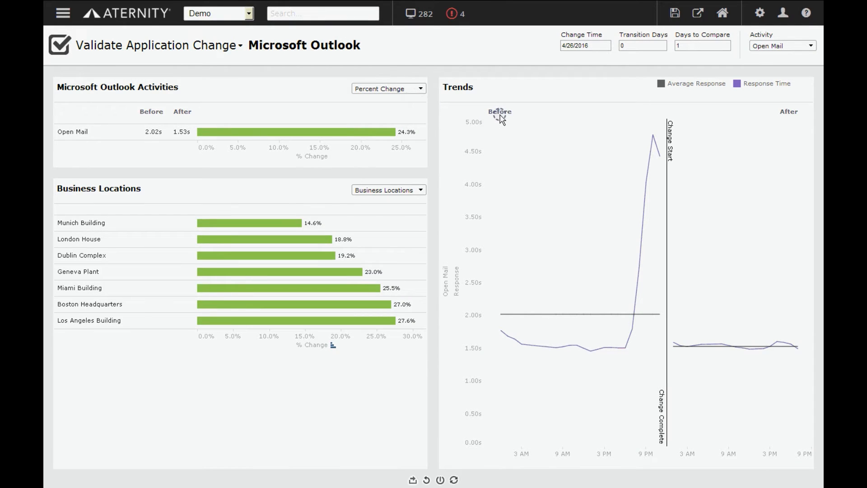
{"action": "mouse_move", "coordinate": [793, 121]}
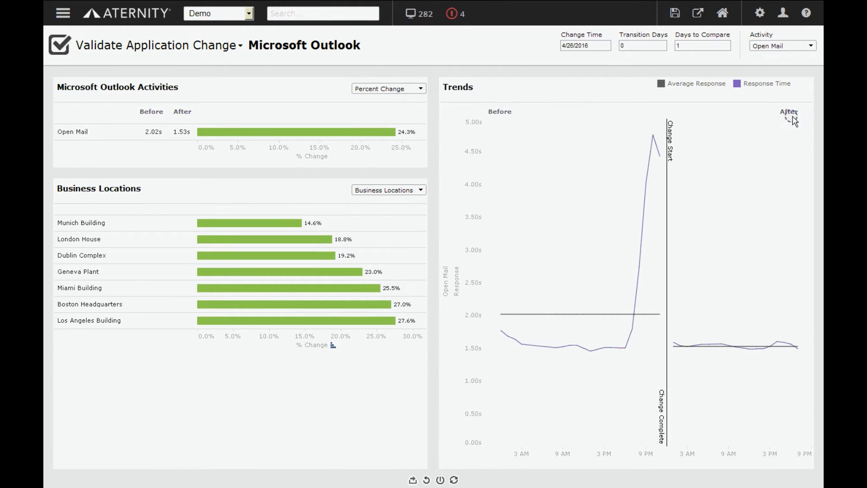
{"action": "mouse_move", "coordinate": [795, 121]}
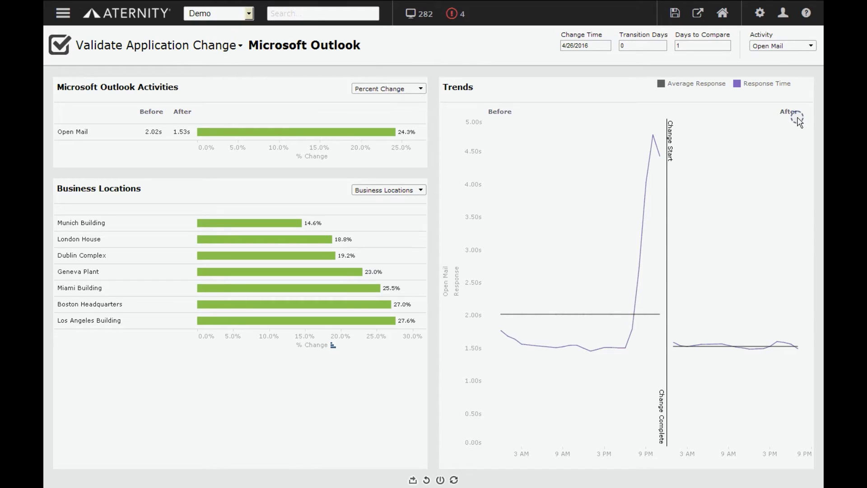
{"action": "mouse_move", "coordinate": [799, 121]}
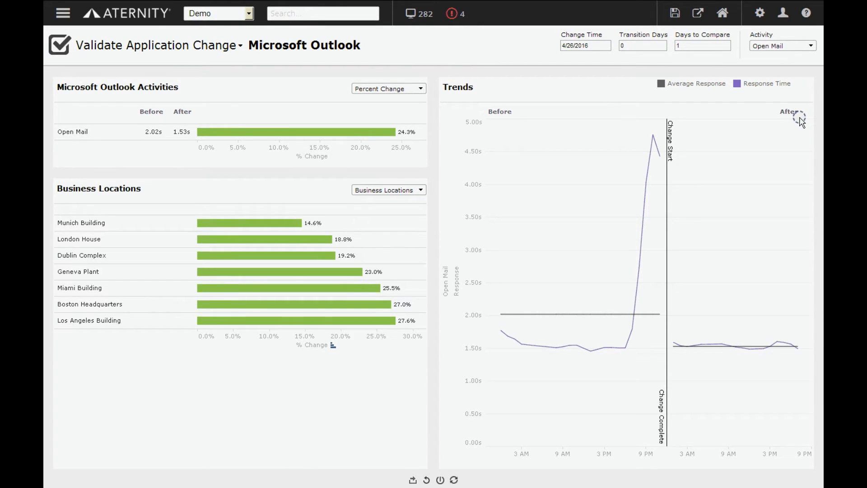
{"action": "mouse_move", "coordinate": [652, 138]}
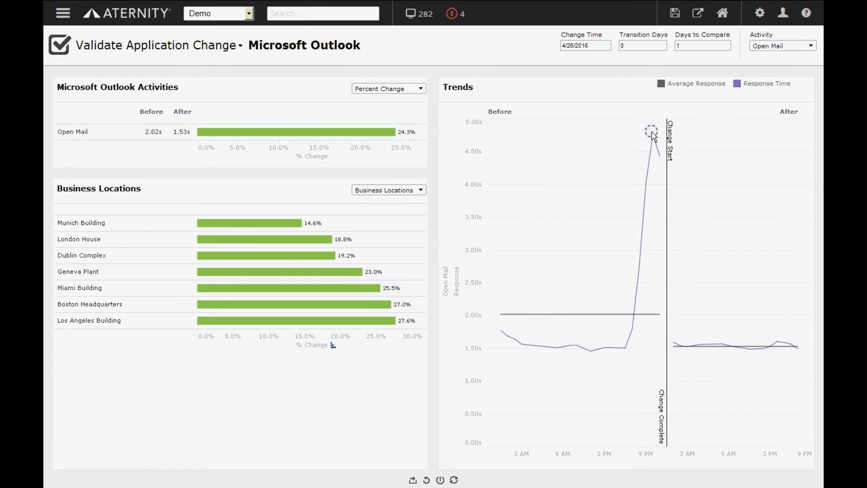
{"action": "mouse_move", "coordinate": [423, 209]}
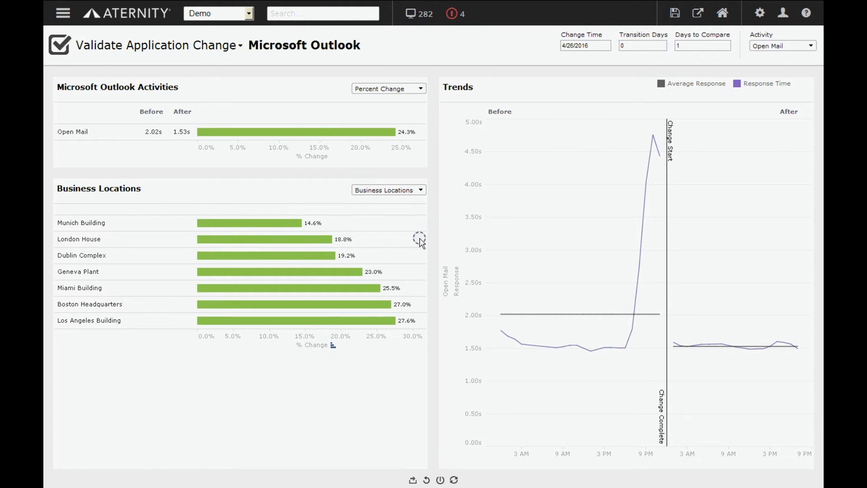
{"action": "mouse_move", "coordinate": [421, 317]}
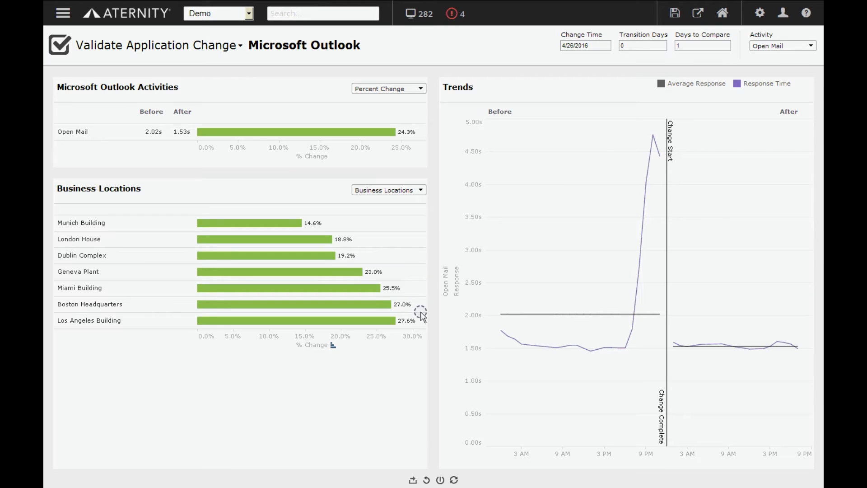
{"action": "mouse_move", "coordinate": [421, 324]}
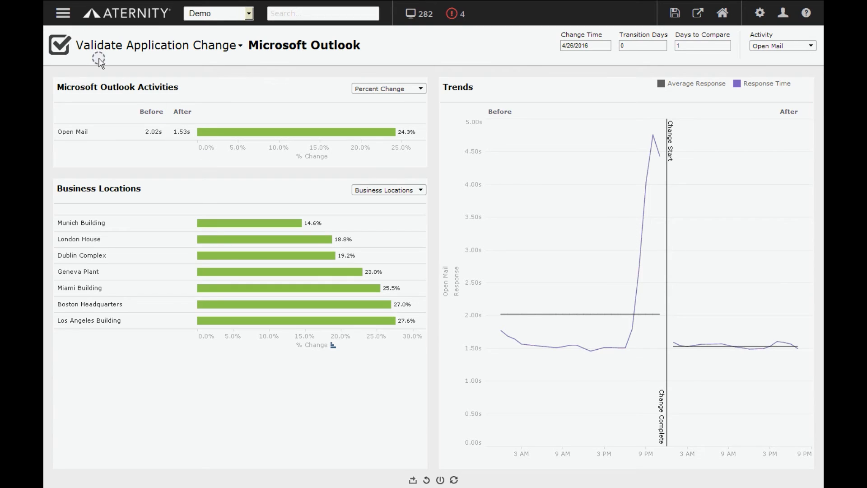
- Troubleshoot the prefilled device Adam_Covert_WKS from the main menu's Troubleshoot option
{"action": "left_click", "coordinate": [62, 13]}
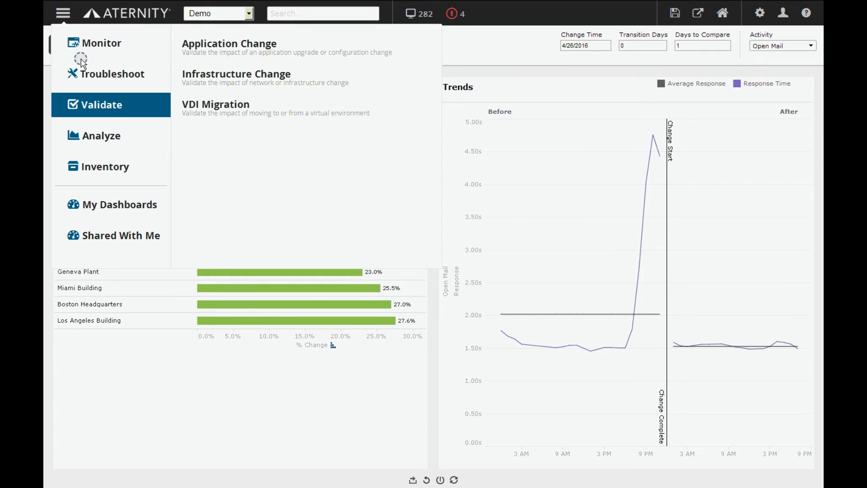
{"action": "left_click", "coordinate": [229, 47]}
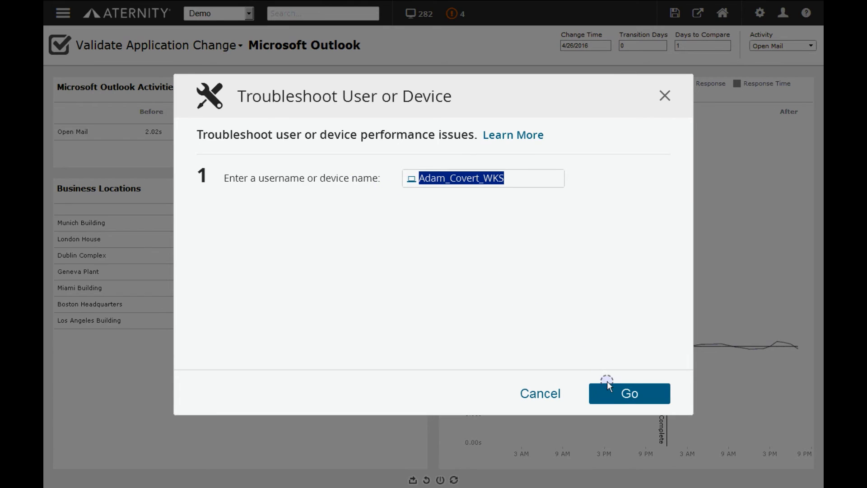
{"action": "left_click", "coordinate": [629, 394]}
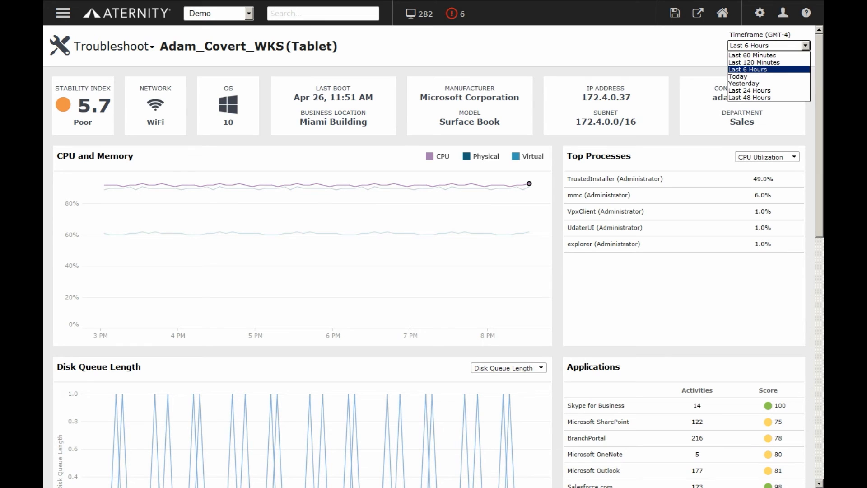
- Open the Device Inventory dashboard from the Troubleshoot page
{"action": "left_click", "coordinate": [418, 13]}
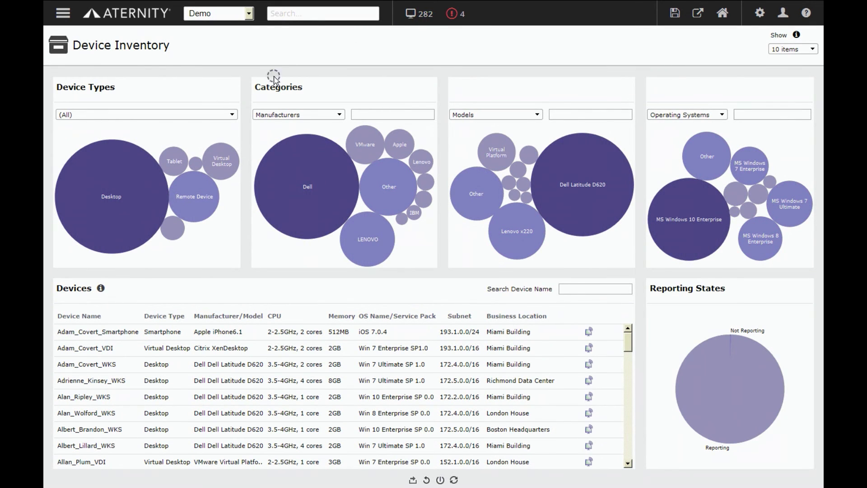
- Expand the Device Types dropdown to show Desktop, Tablet, Smartphone and other options
{"action": "left_click", "coordinate": [230, 115]}
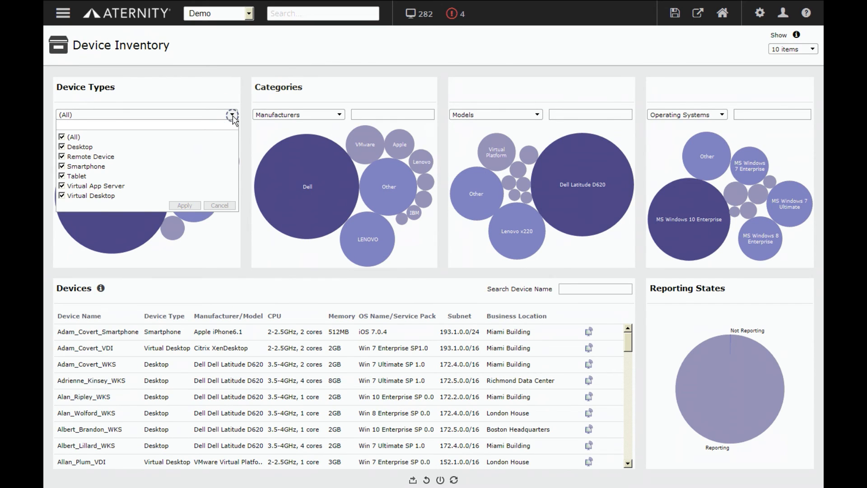
{"action": "left_click", "coordinate": [144, 125]}
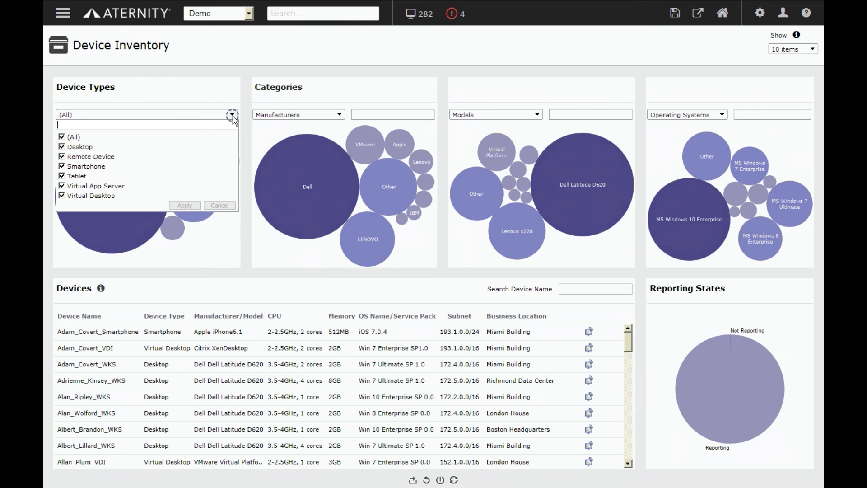